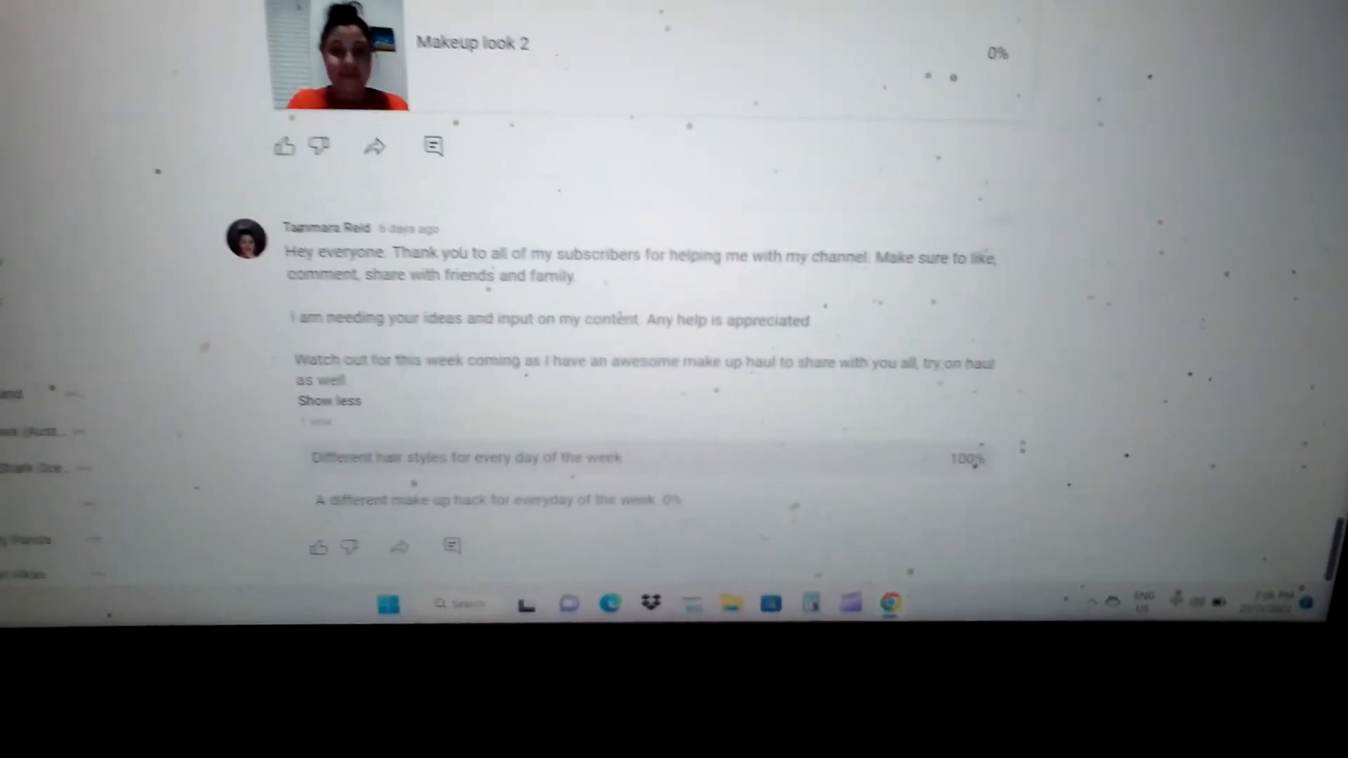
scroll("down", 3)
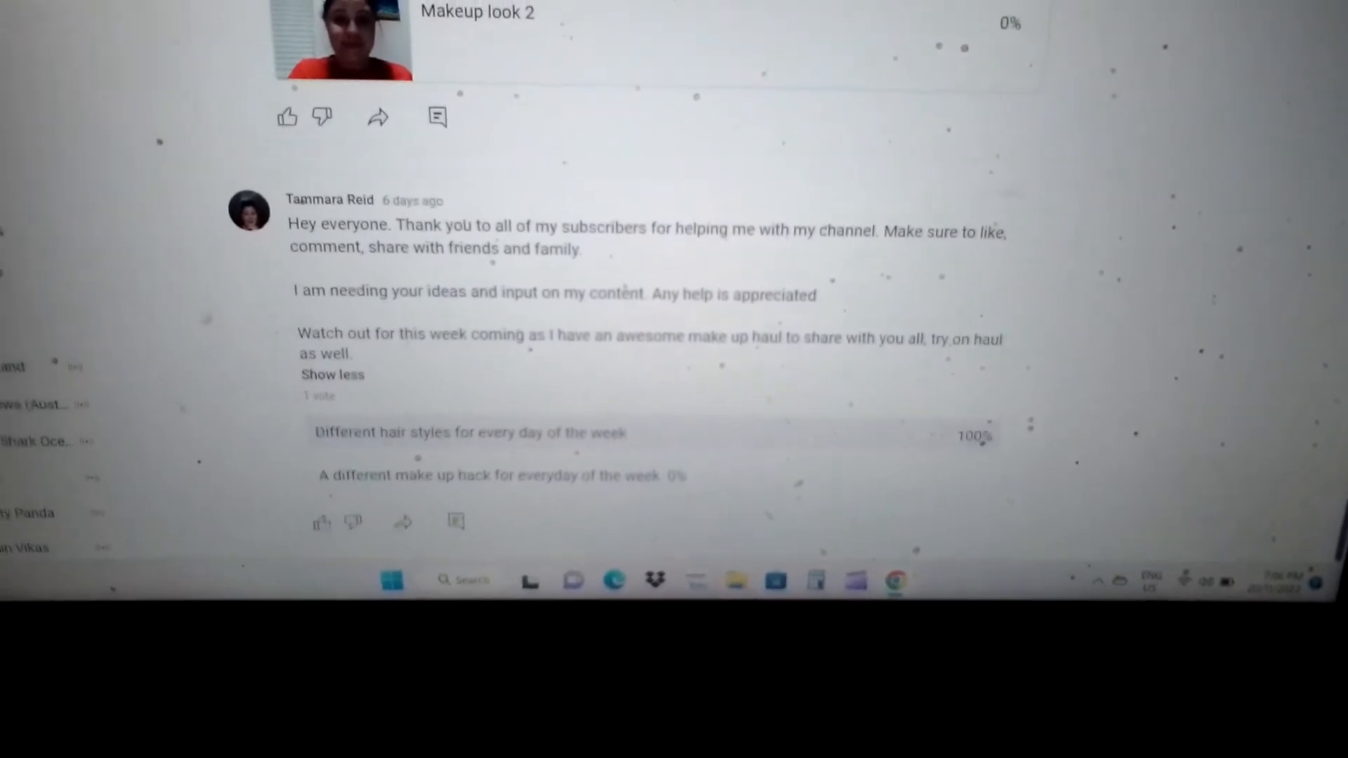
scroll("up", 3)
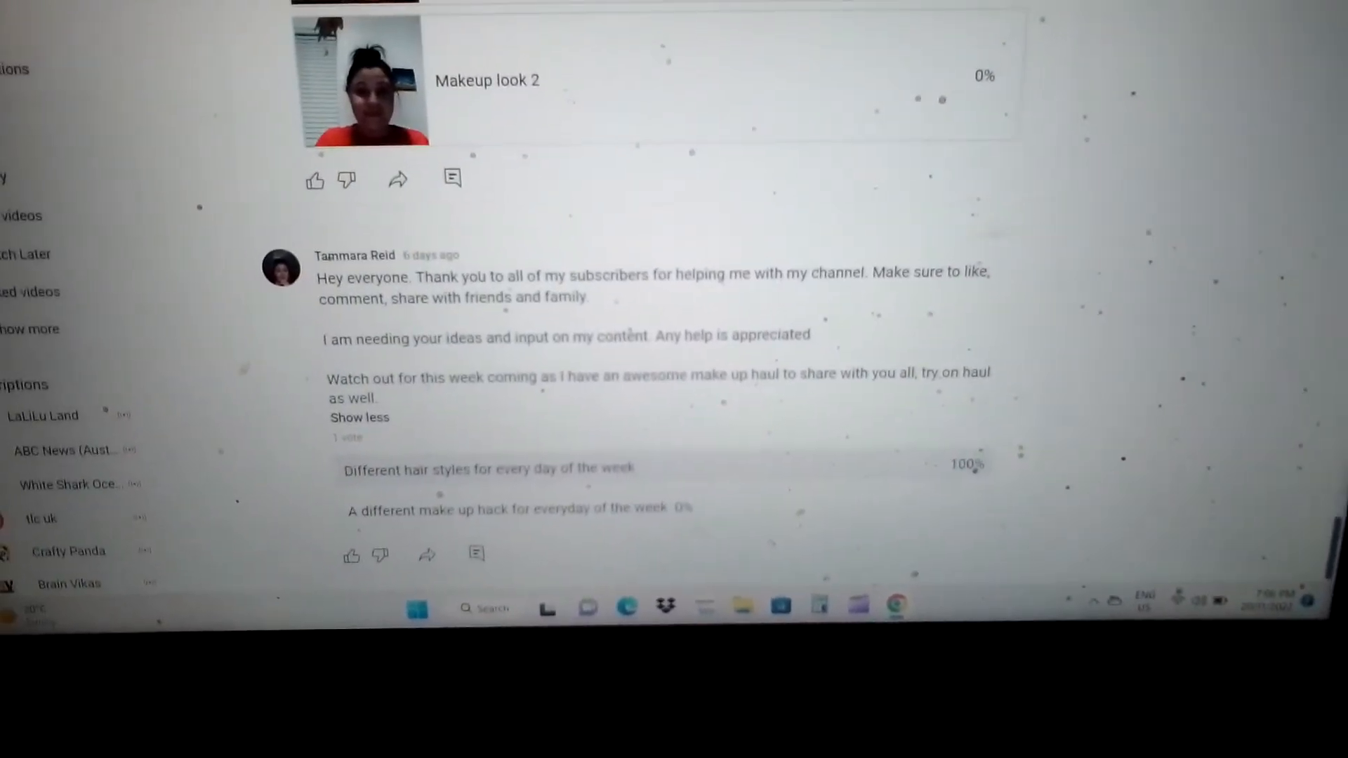
scroll("up", 3)
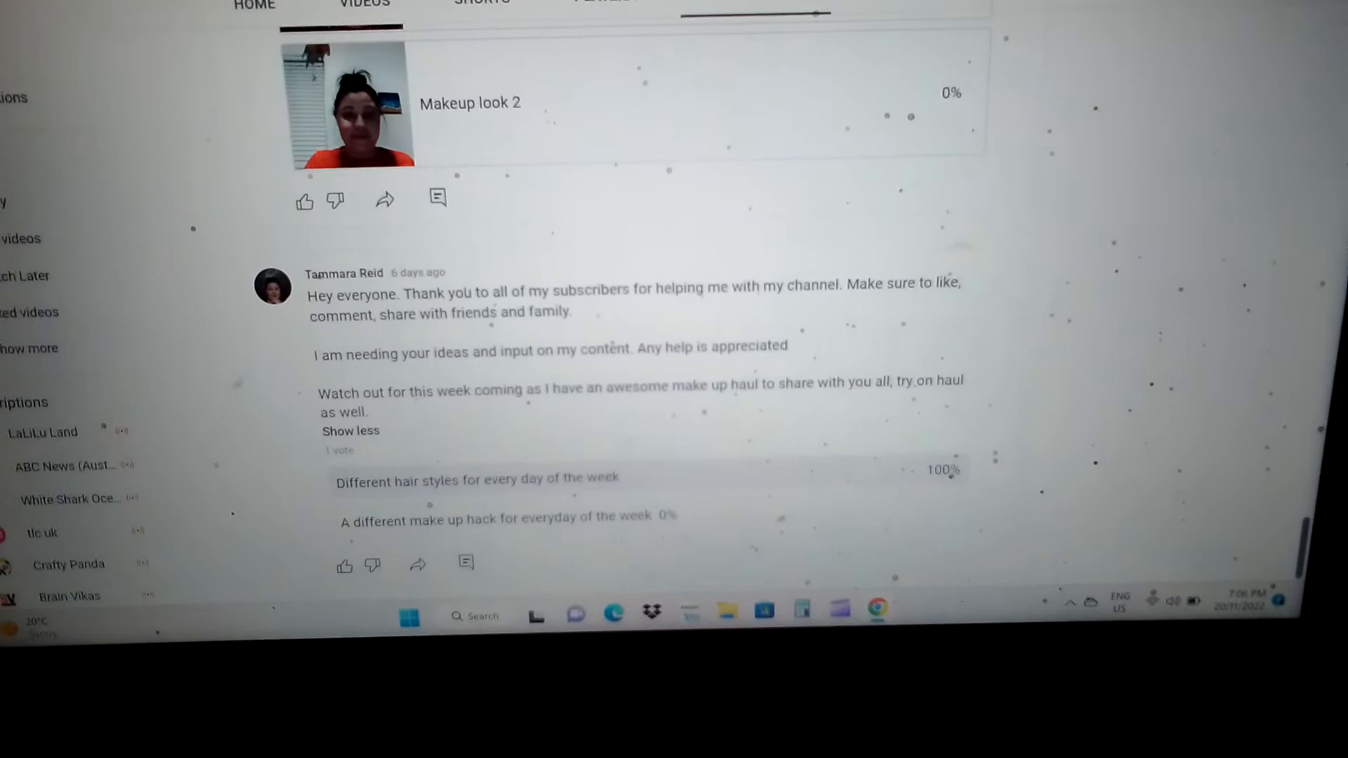
scroll("down", 3)
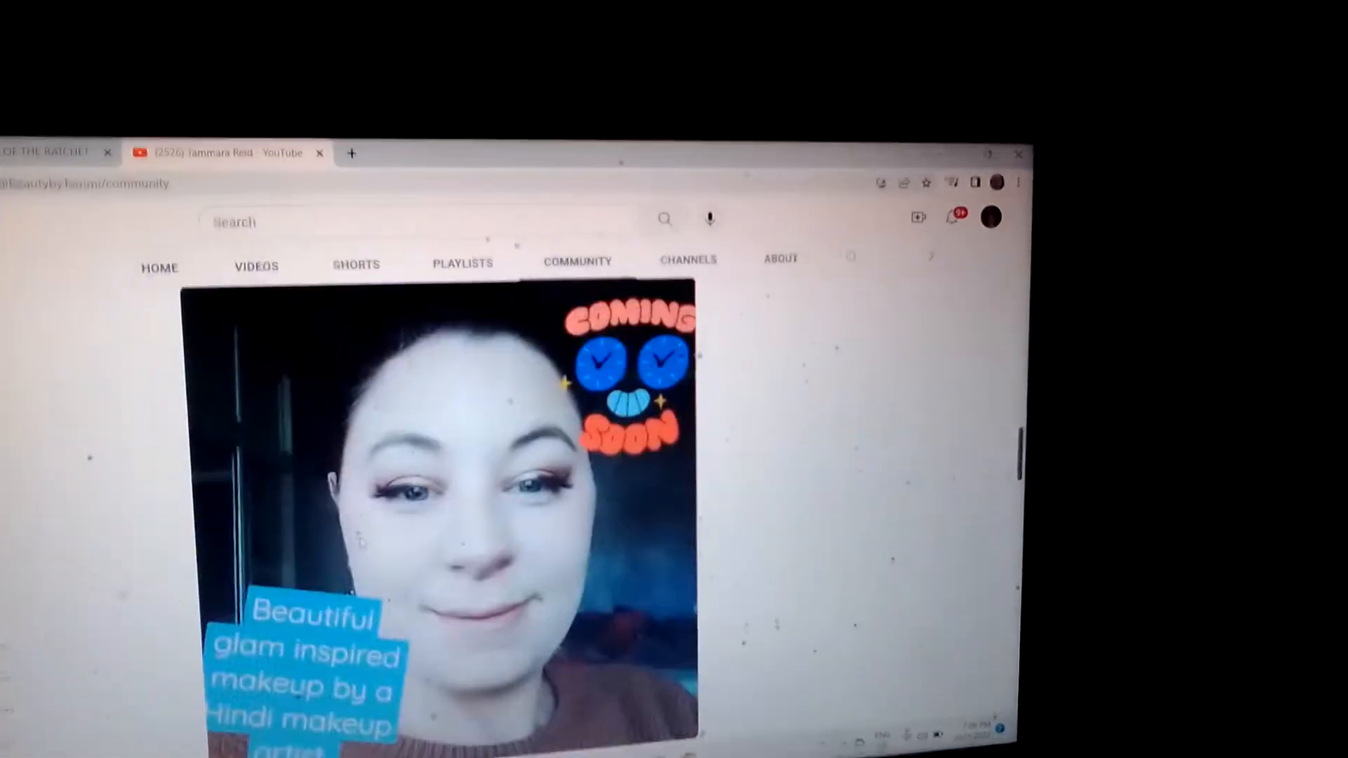
scroll("down", 3)
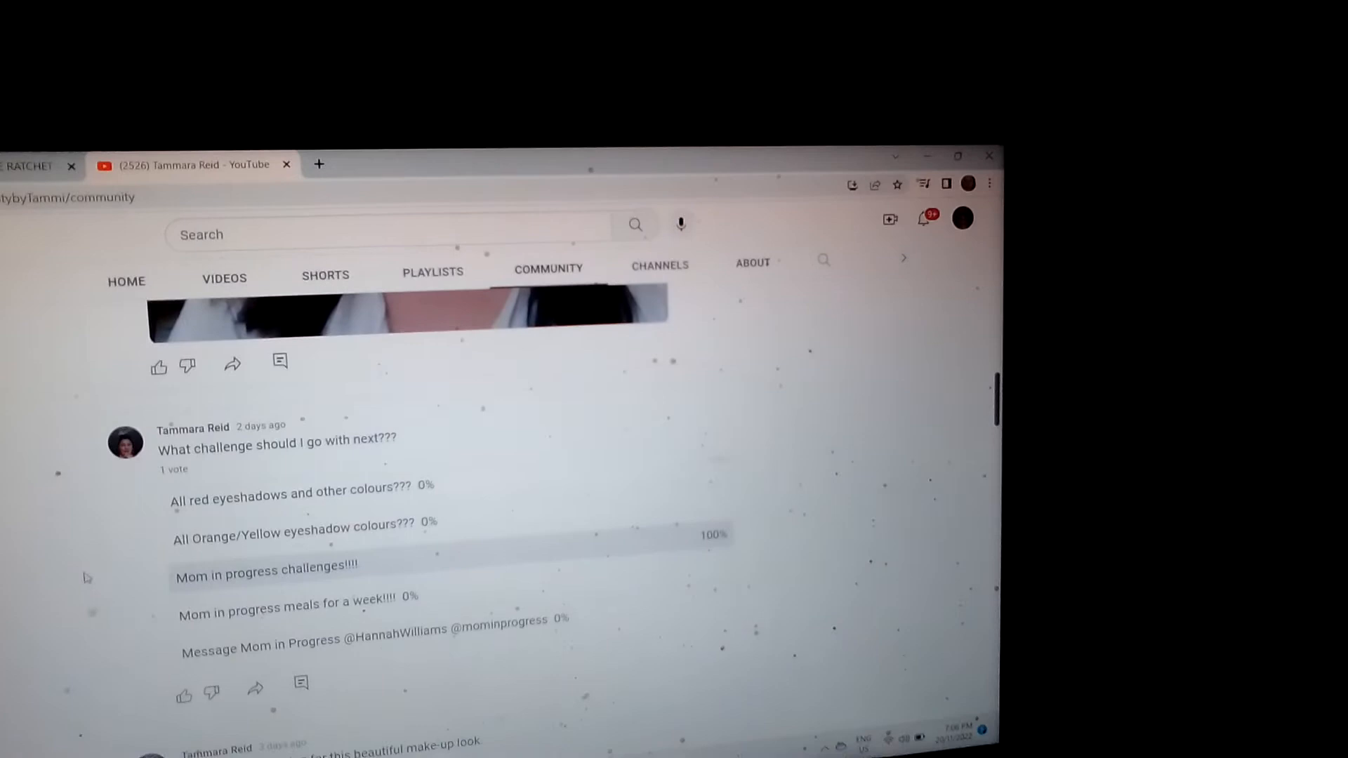